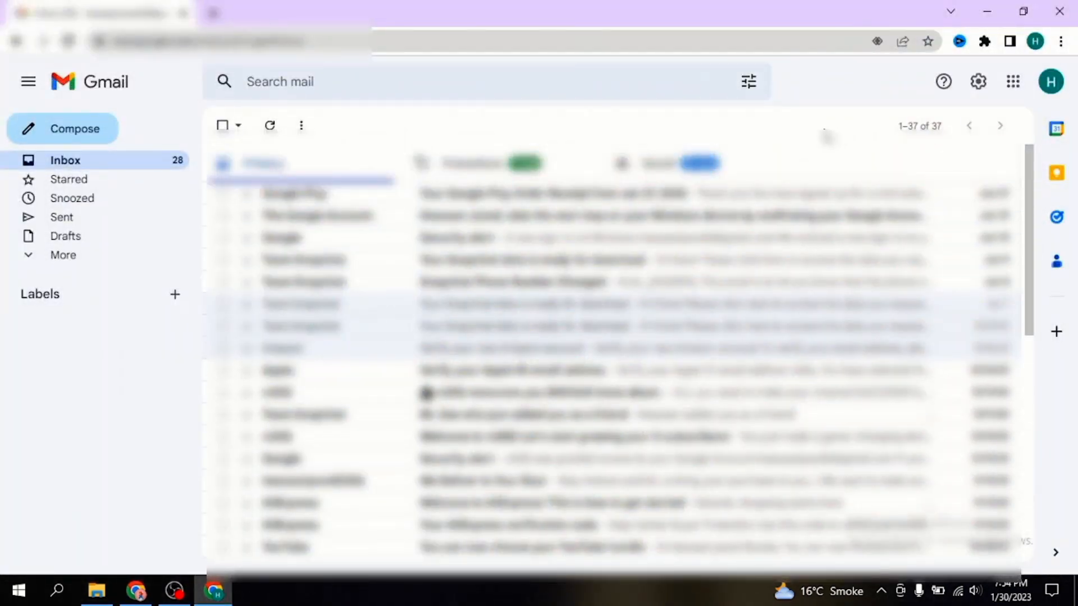
{"action": "mouse_move", "coordinate": [969, 75]}
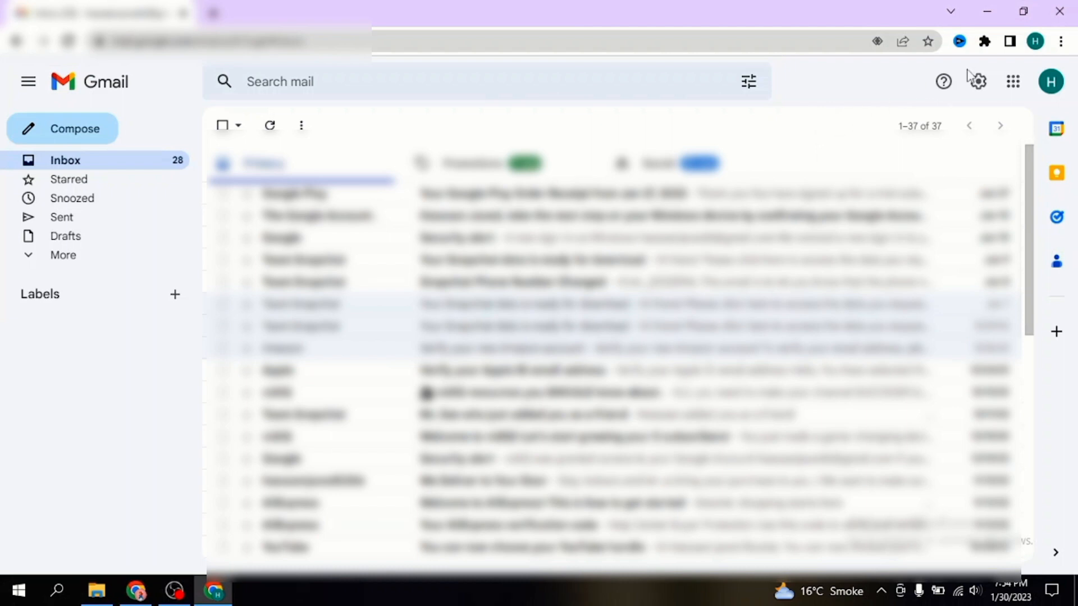
Show the Quick settings panel from the gear icon beside the inbox.
{"action": "left_click", "coordinate": [977, 81]}
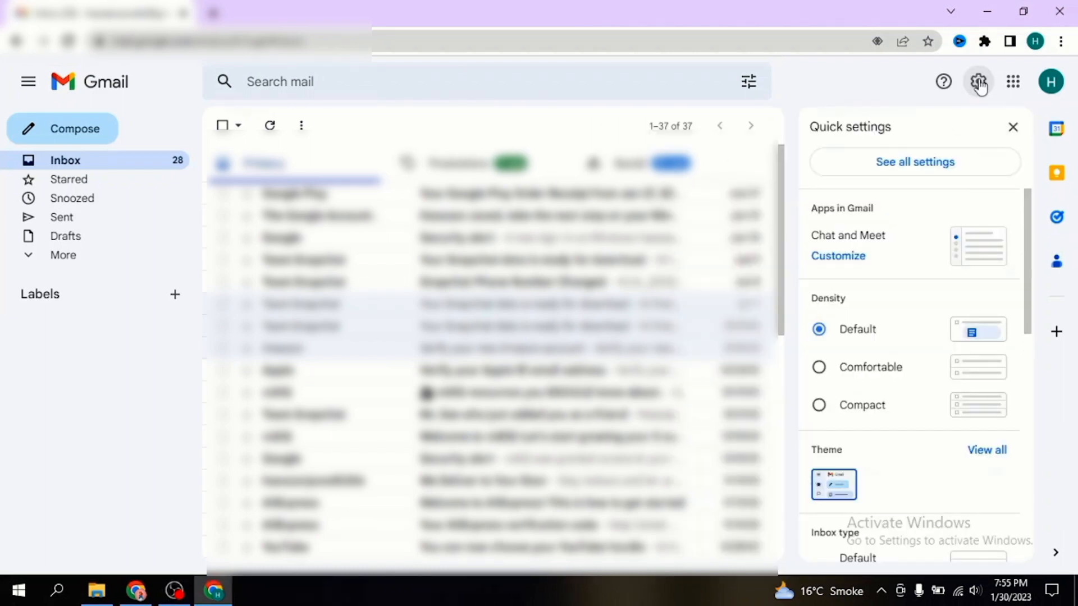
{"action": "mouse_move", "coordinate": [985, 42]}
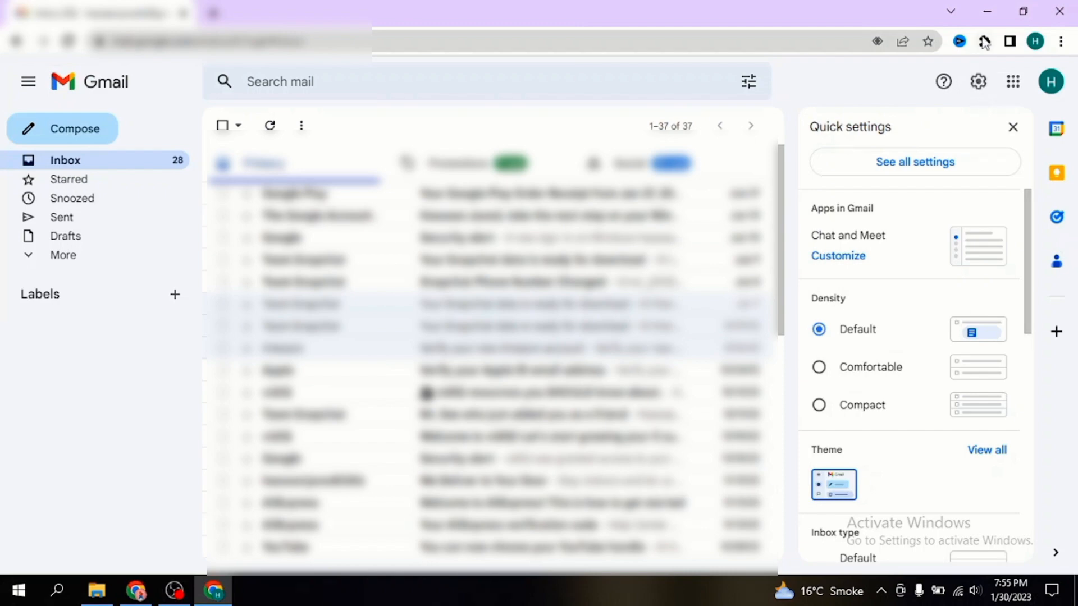
Go from Quick settings to the full Settings page on the General tab.
{"action": "left_click", "coordinate": [914, 162]}
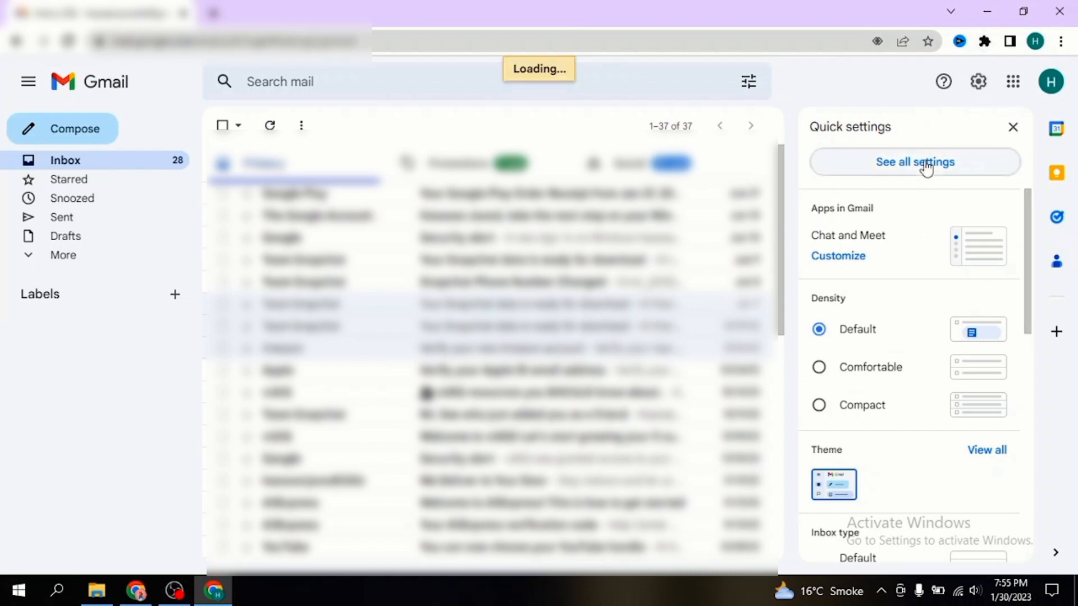
{"action": "left_click", "coordinate": [914, 162]}
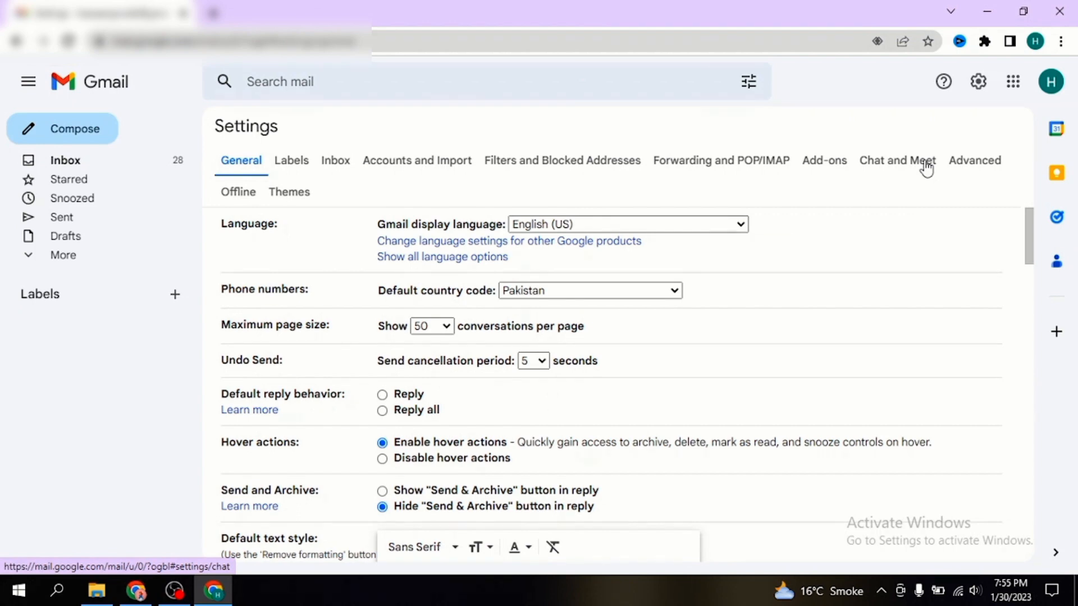
{"action": "mouse_move", "coordinate": [769, 210]}
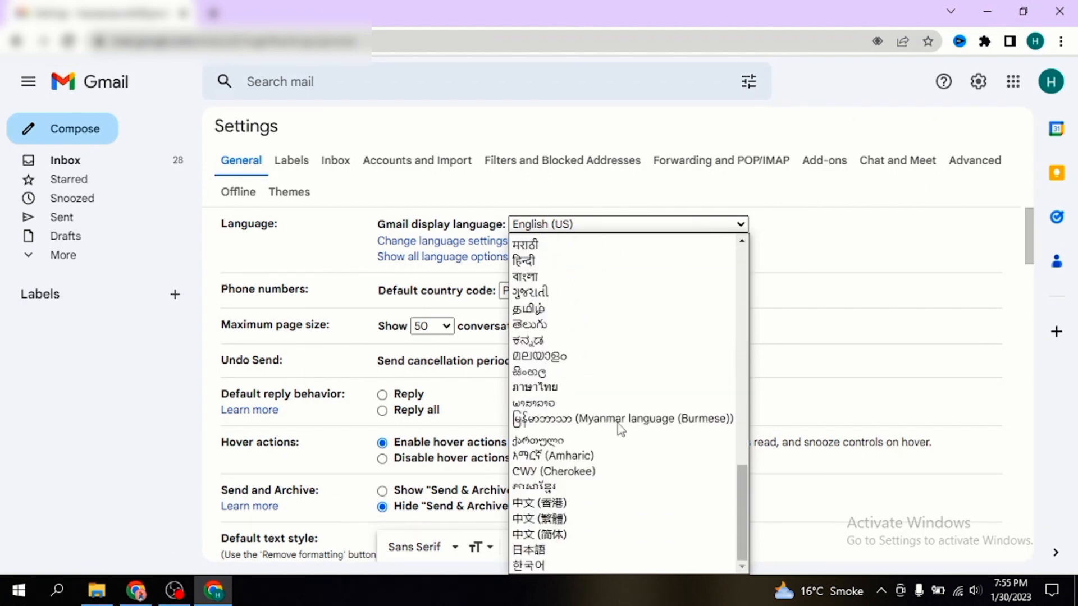
Choose Slovenščina as the Gmail display language in place of English (US).
{"action": "scroll", "scroll_direction": "down", "scroll_amount": 3}
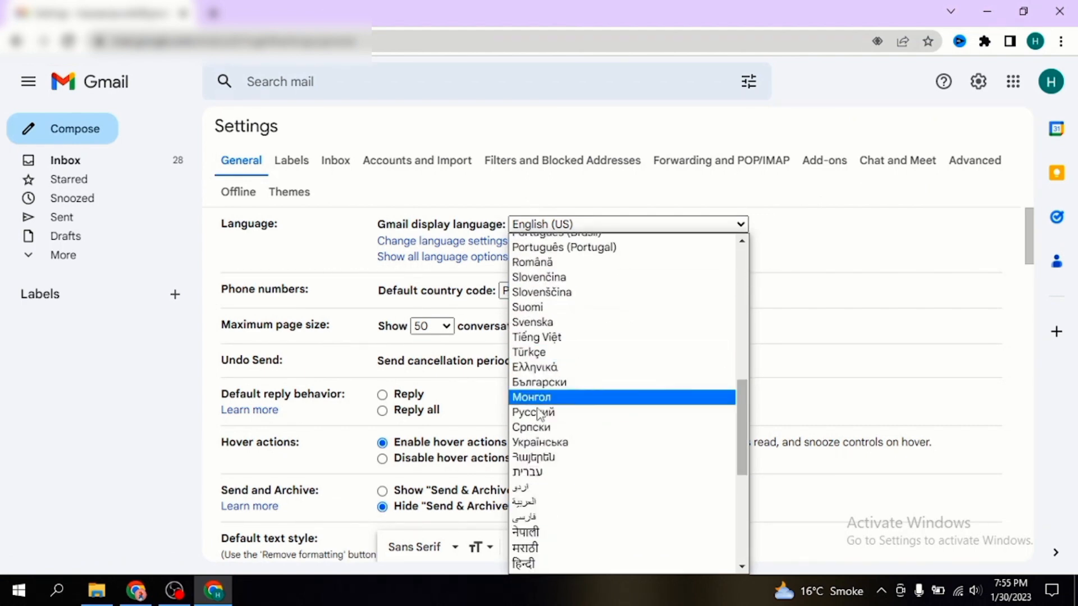
{"action": "left_click", "coordinate": [541, 292]}
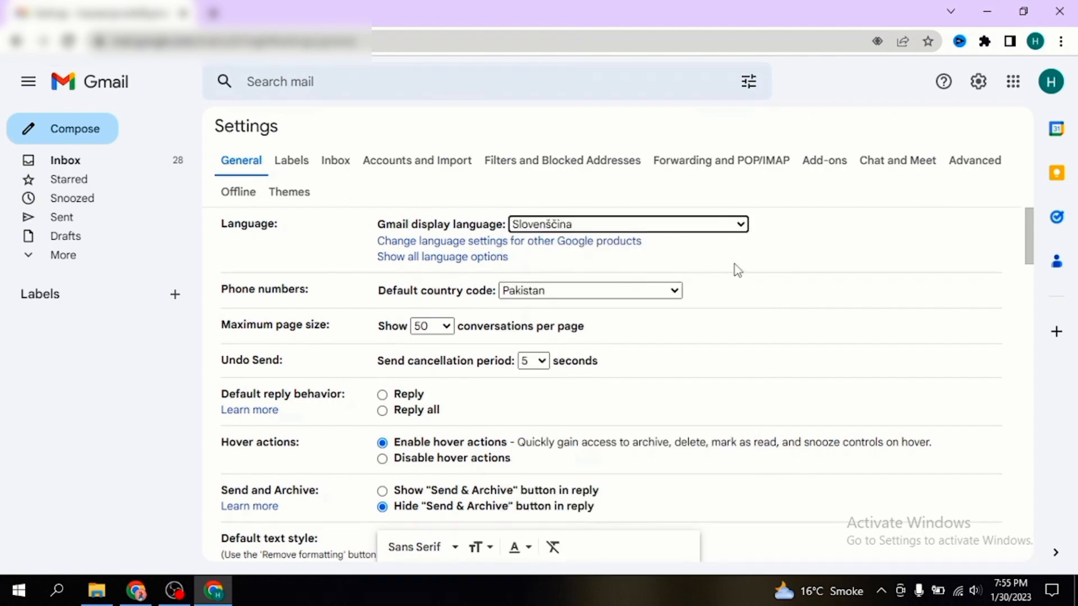
Save the changes so Gmail reloads with Slovenian text.
{"action": "scroll", "scroll_direction": "down", "scroll_amount": 3}
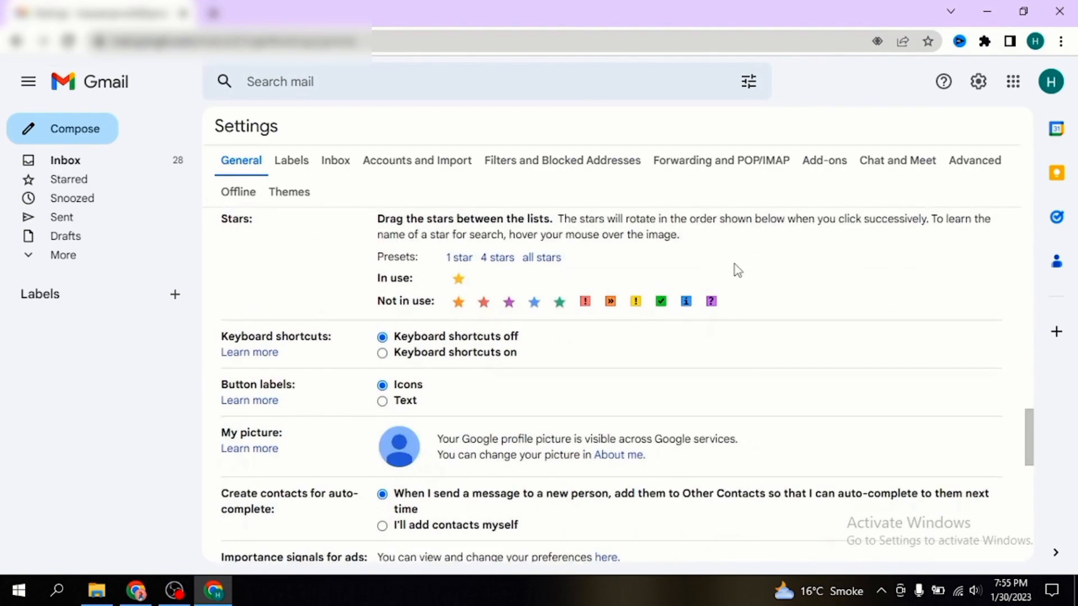
{"action": "scroll", "scroll_direction": "down", "scroll_amount": 3}
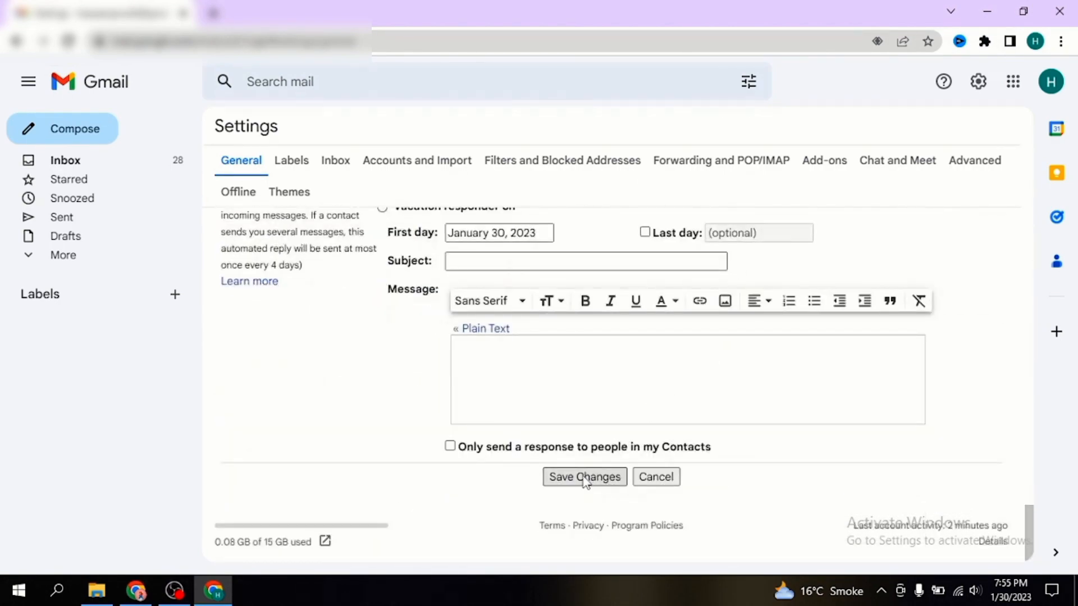
{"action": "left_click", "coordinate": [584, 476]}
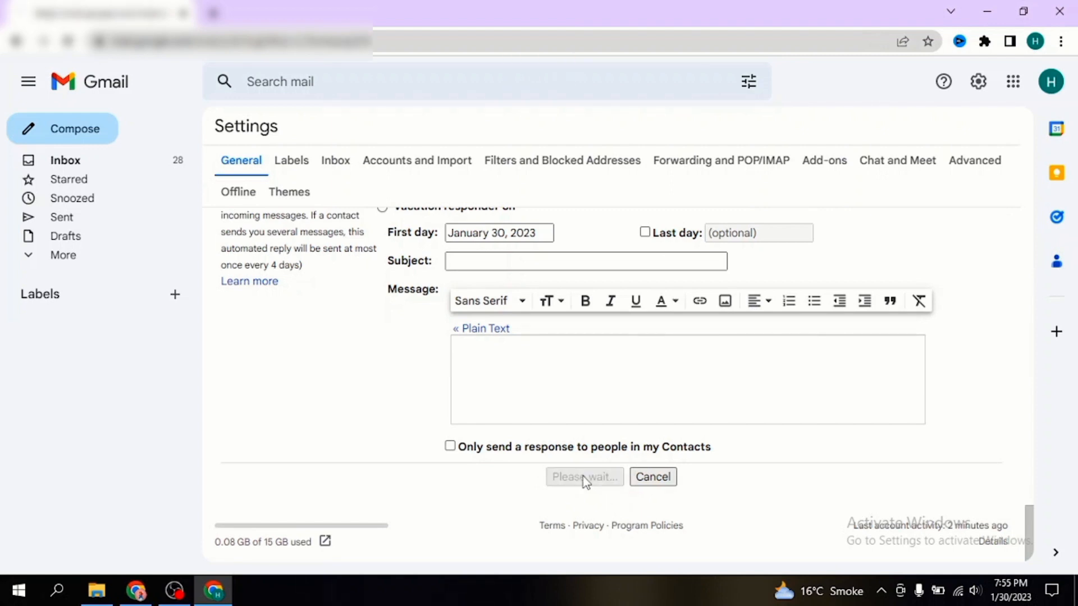
{"action": "left_click", "coordinate": [584, 476]}
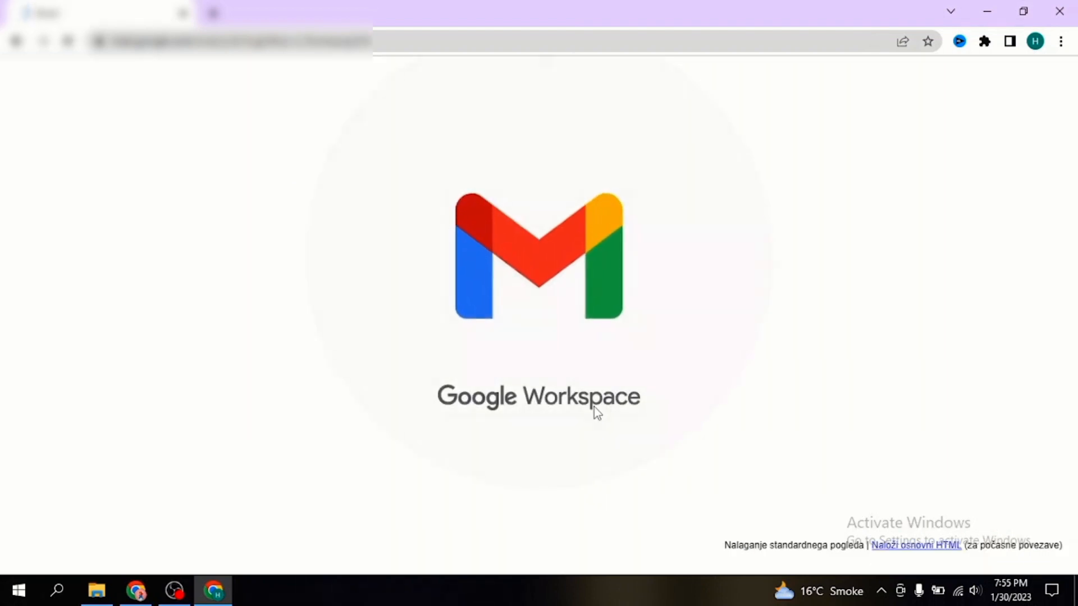